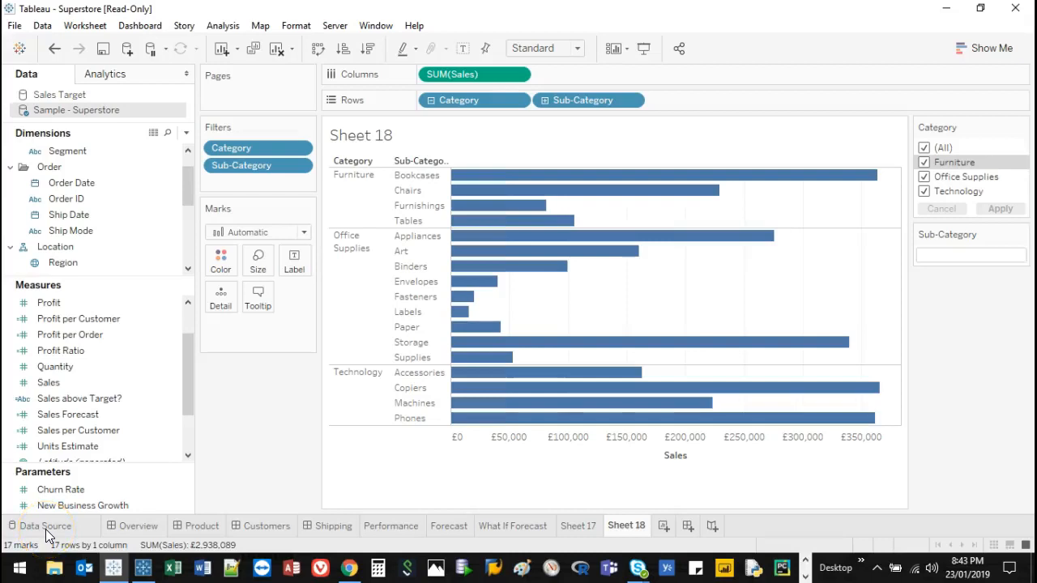
pyautogui.moveTo(531, 235)
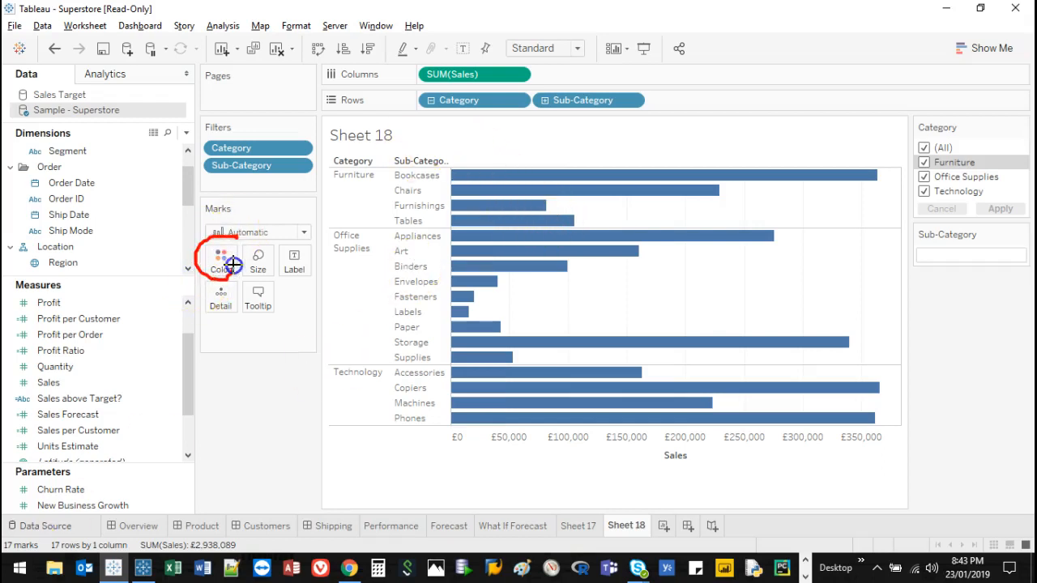
pyautogui.moveTo(598, 177)
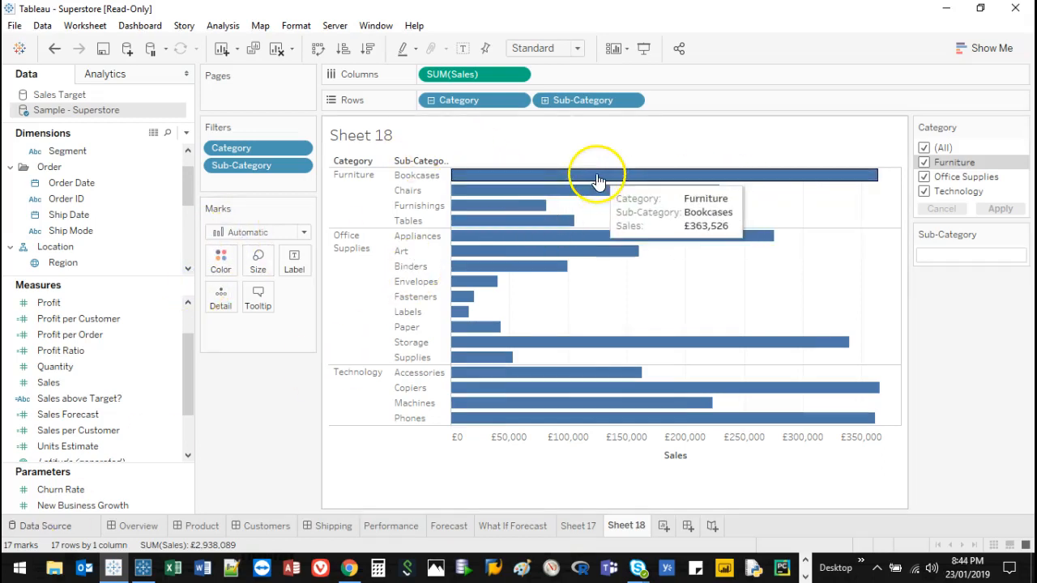
pyautogui.moveTo(519, 165)
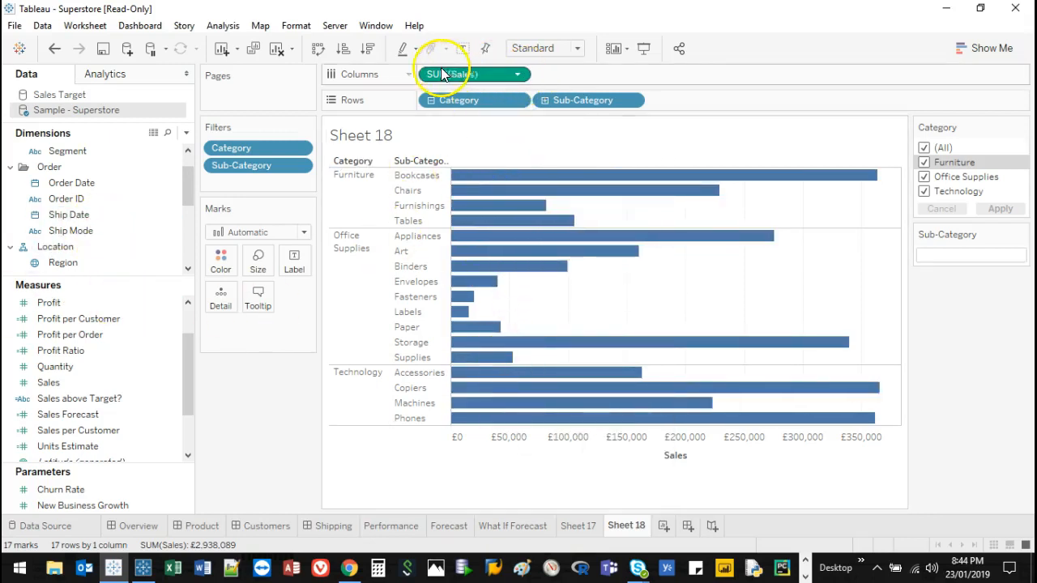
# Colour the bars by SUM(Sales) and choose the Red-Black Diverging palette.
pyautogui.click(48, 382)
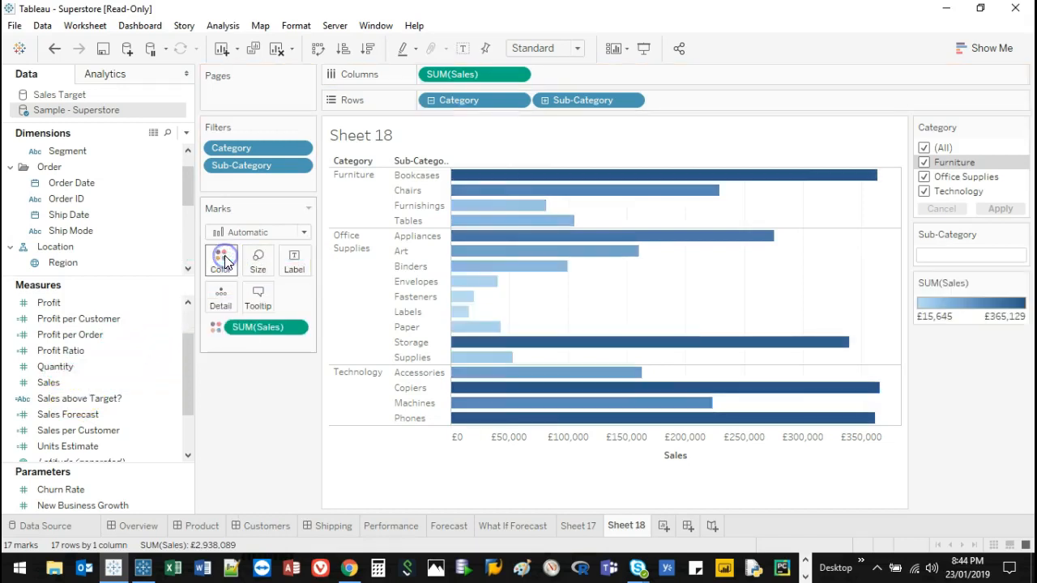
pyautogui.moveTo(953, 311)
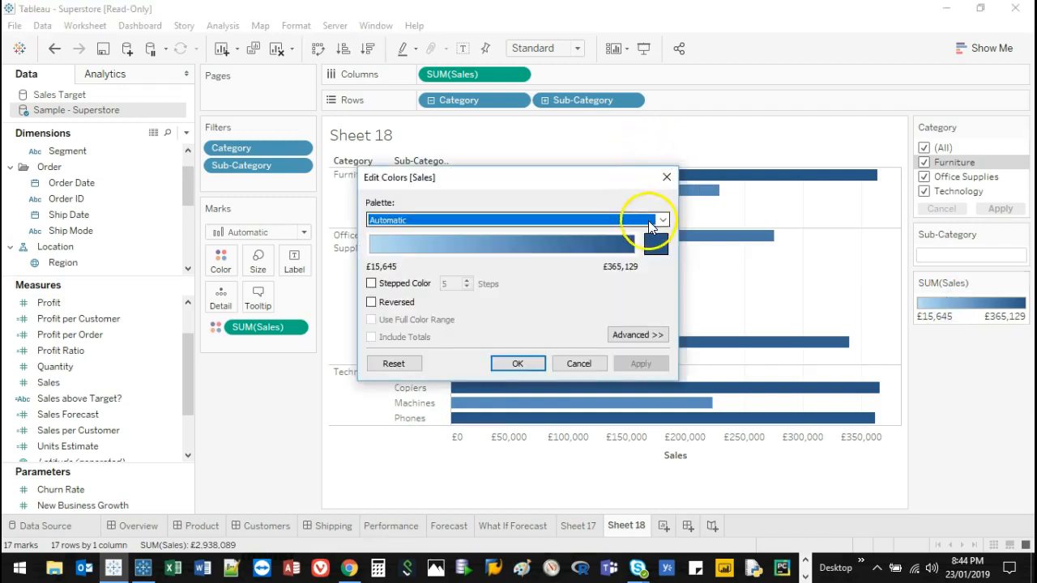
pyautogui.click(661, 220)
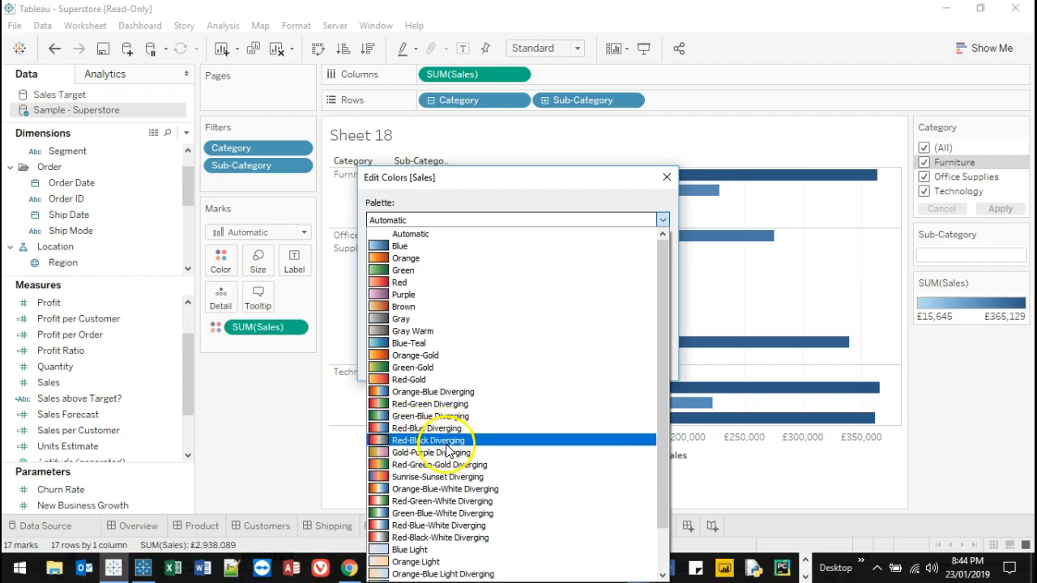
pyautogui.click(430, 441)
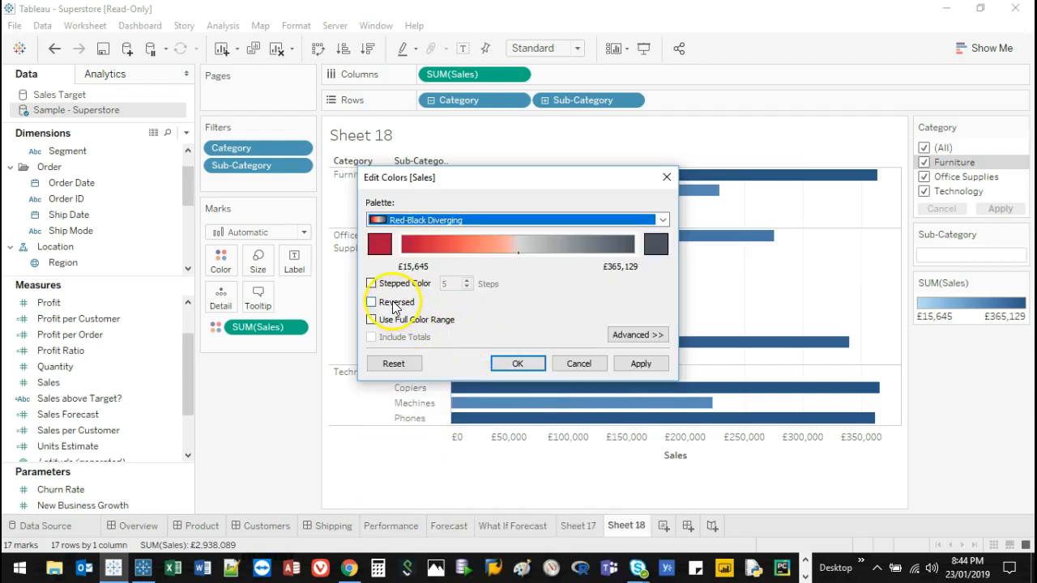
pyautogui.moveTo(583, 266)
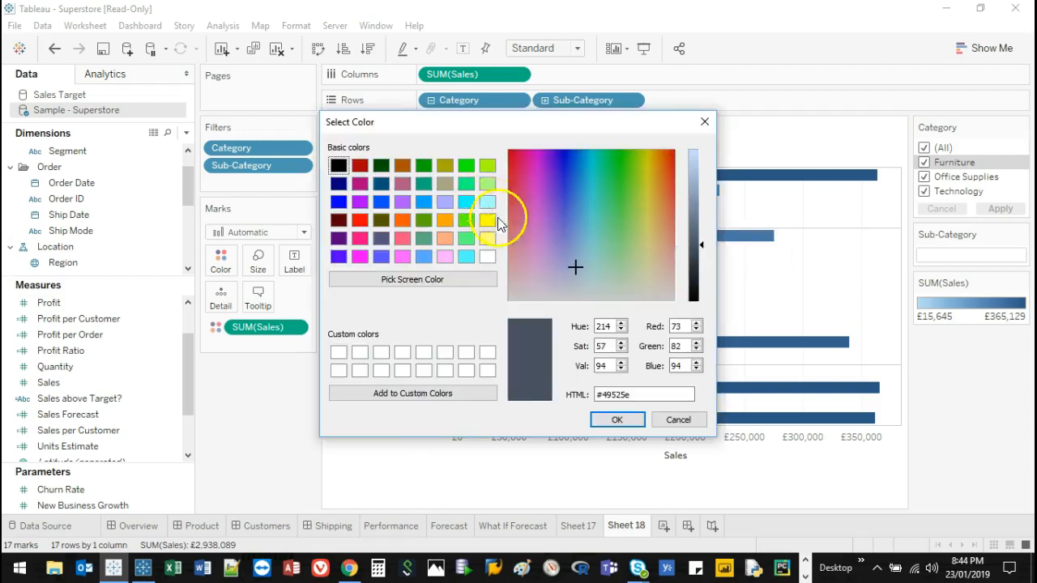
# Tick Reversed so the highest sales show red and apply the colour settings.
pyautogui.click(677, 418)
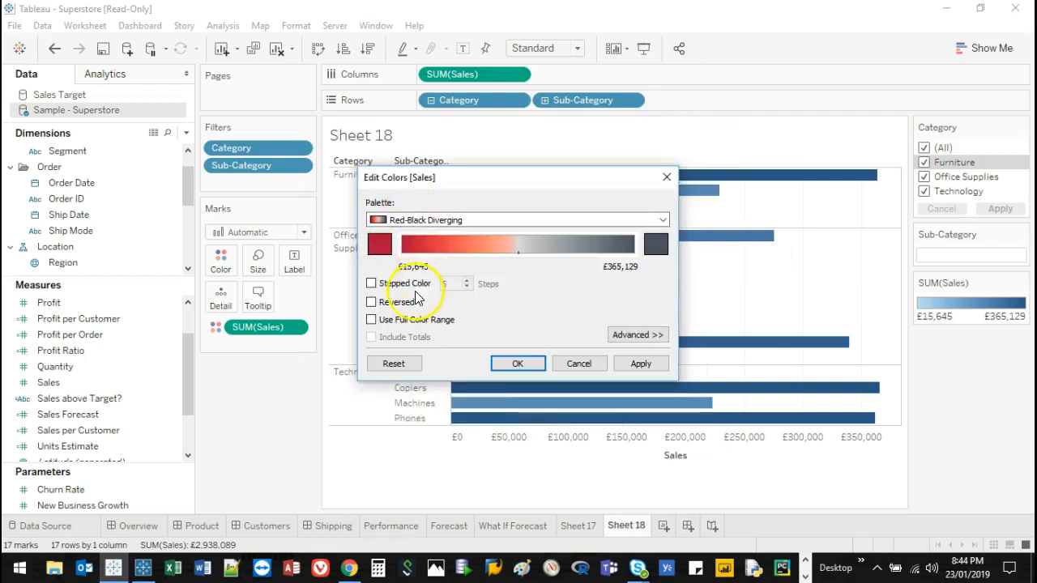
pyautogui.click(371, 302)
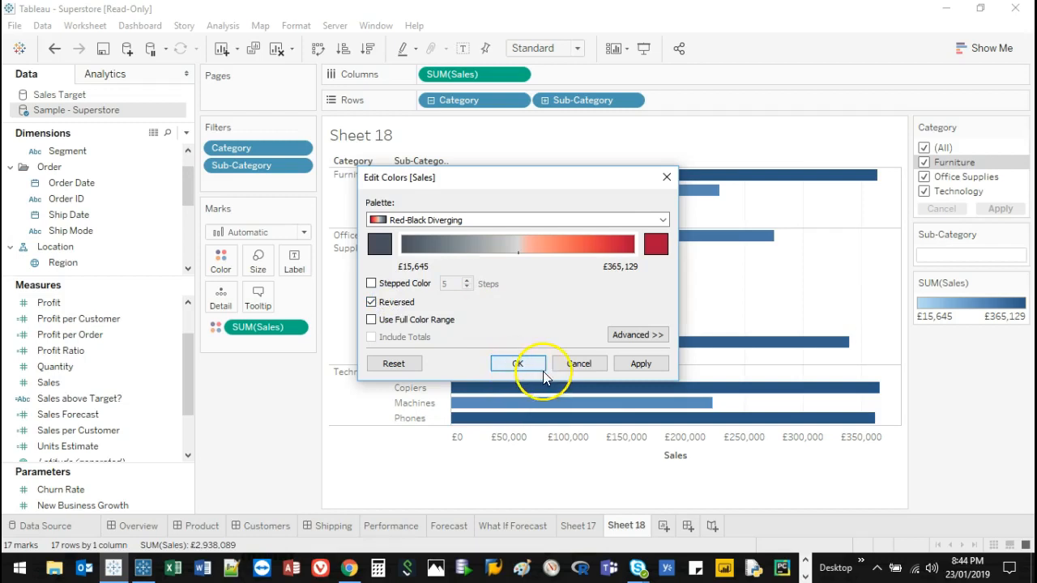
pyautogui.click(518, 363)
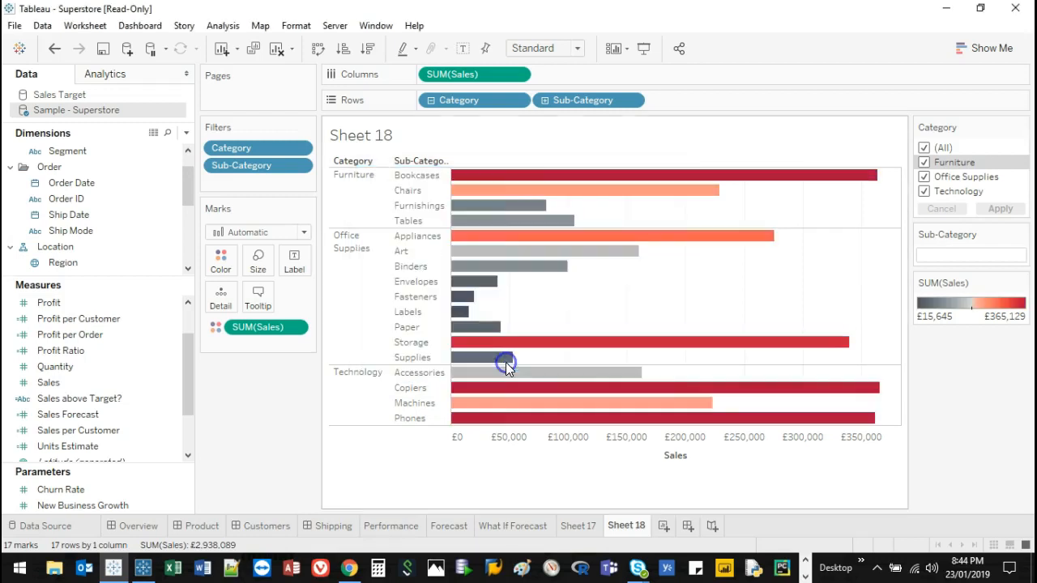
pyautogui.moveTo(742, 249)
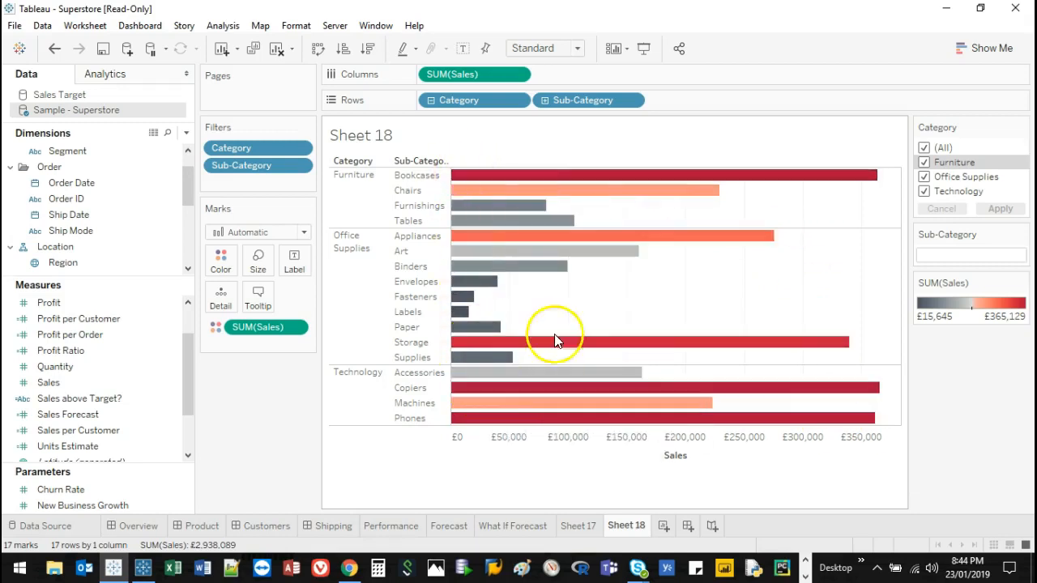
pyautogui.moveTo(532, 136)
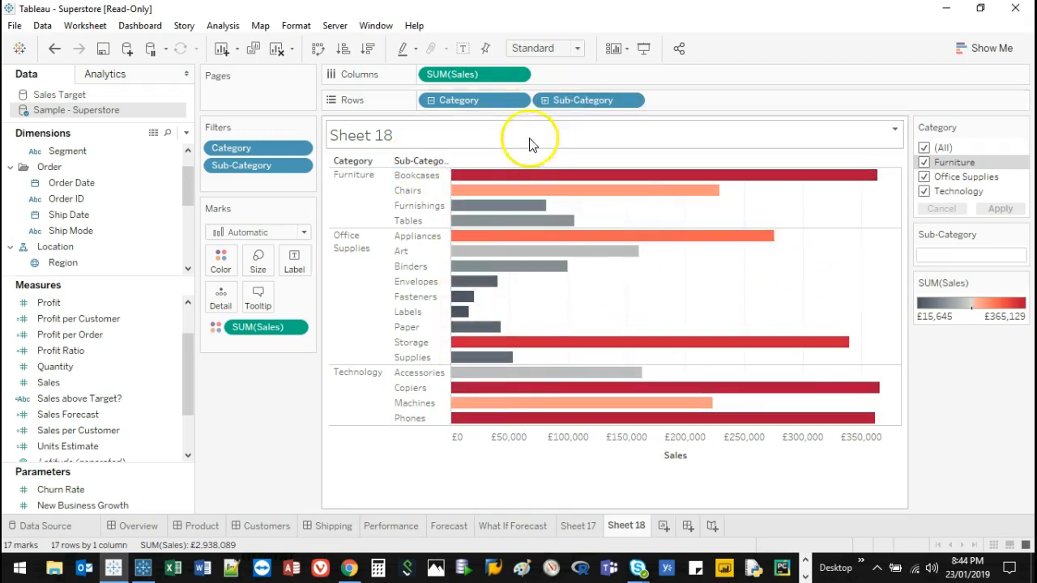
# Remove Category from Rows, try a descending sales sort, then clear it back to alphabetical.
pyautogui.moveTo(473, 101); pyautogui.dragTo(284, 446)
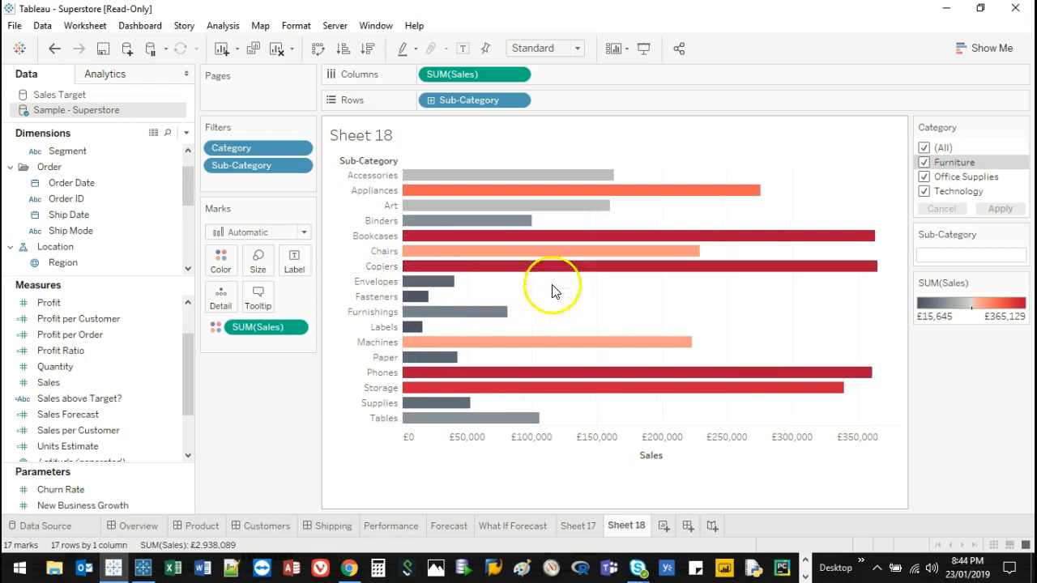
pyautogui.moveTo(678, 360)
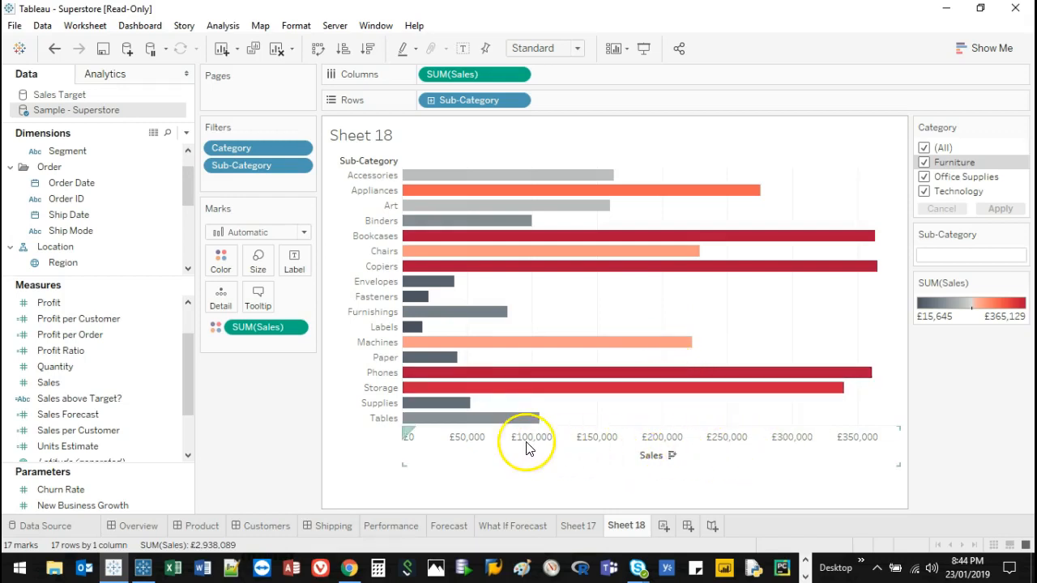
pyautogui.moveTo(663, 462)
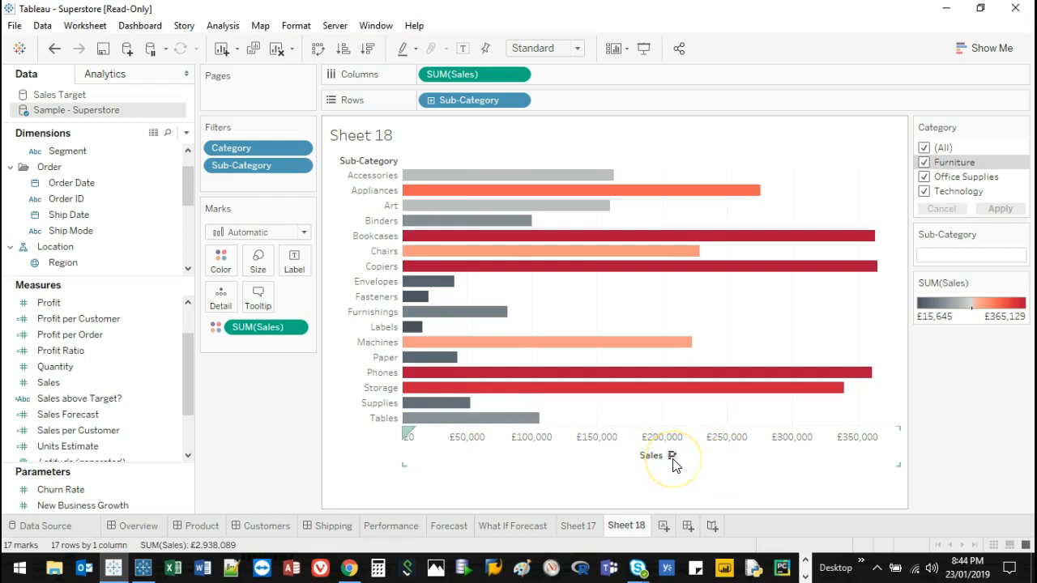
pyautogui.click(672, 455)
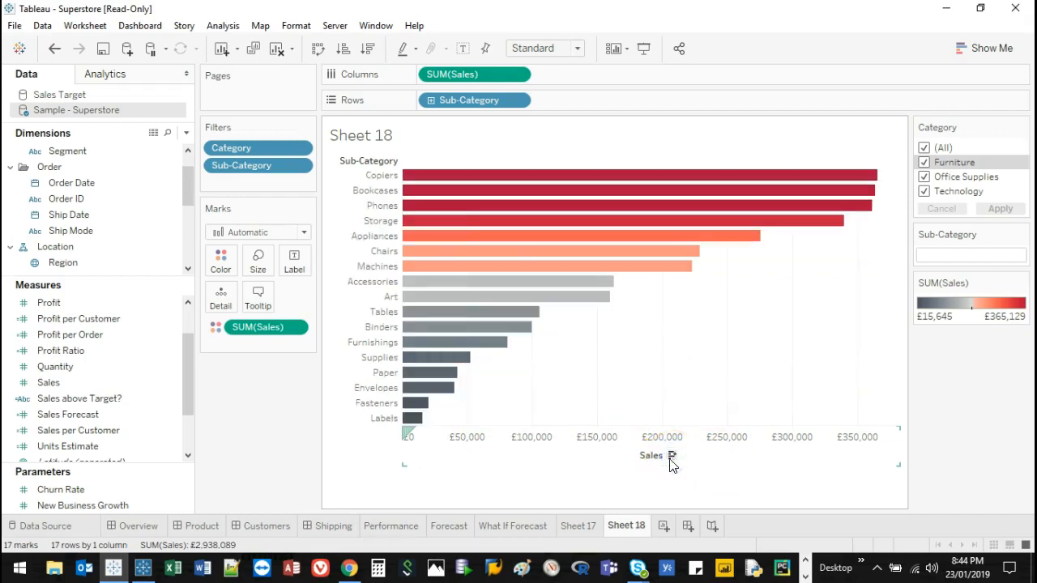
pyautogui.moveTo(486, 230)
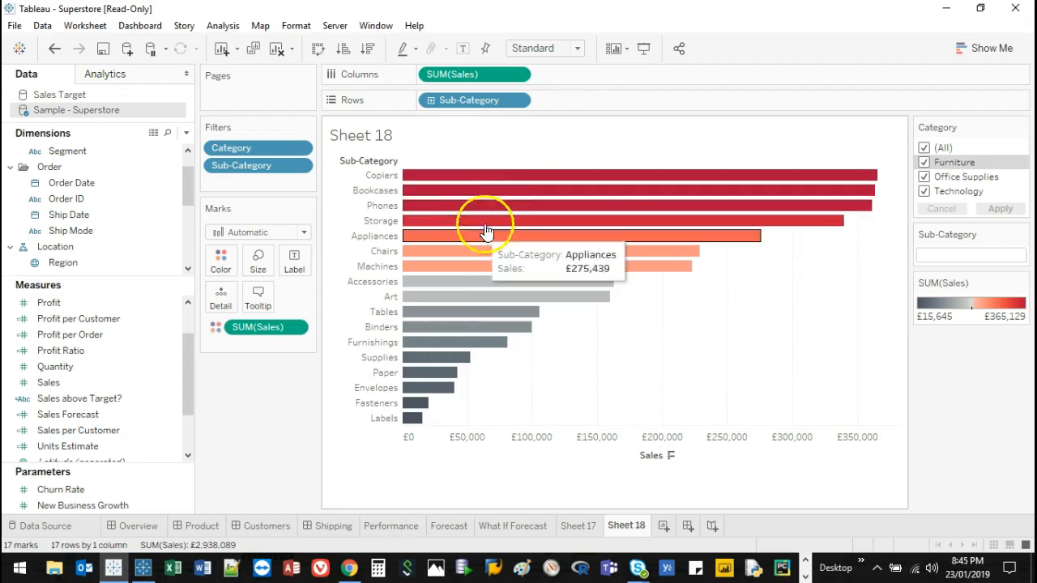
pyautogui.moveTo(413, 402)
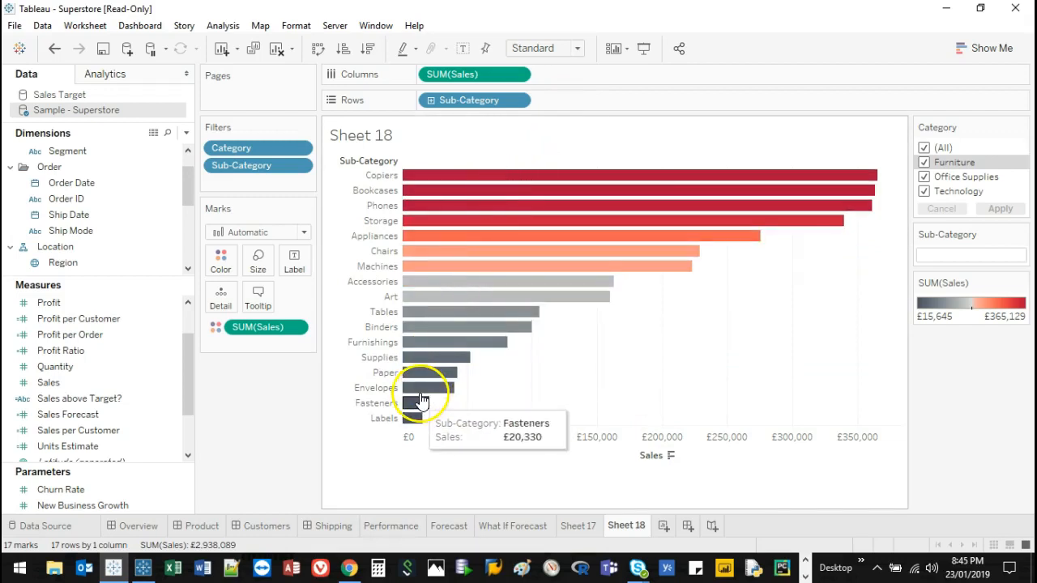
pyautogui.moveTo(667, 448)
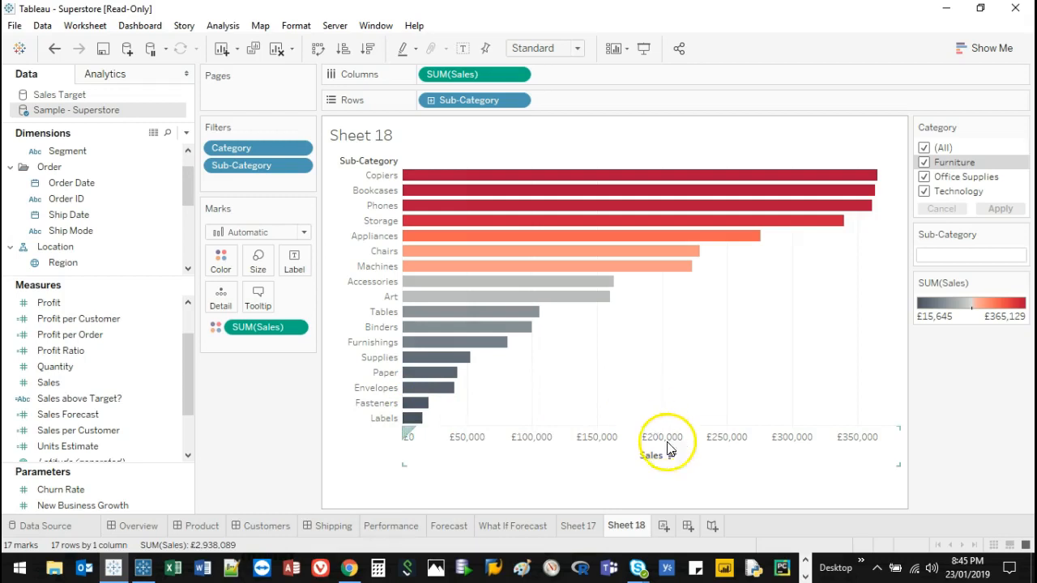
pyautogui.click(677, 455)
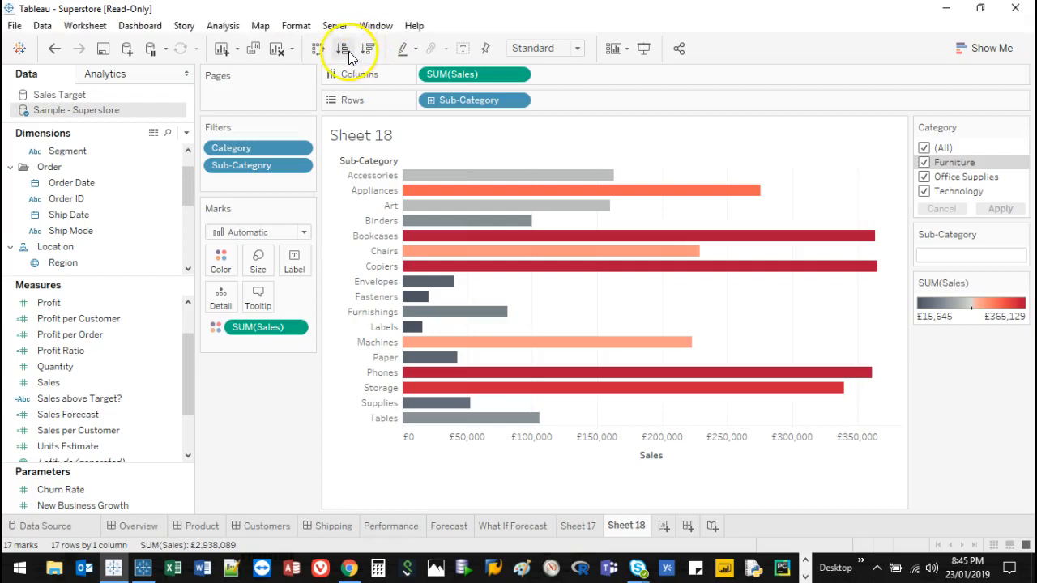
# Cycle the Sales axis sort through ascending and descending until the bars return to alphabetical order.
pyautogui.click(370, 49)
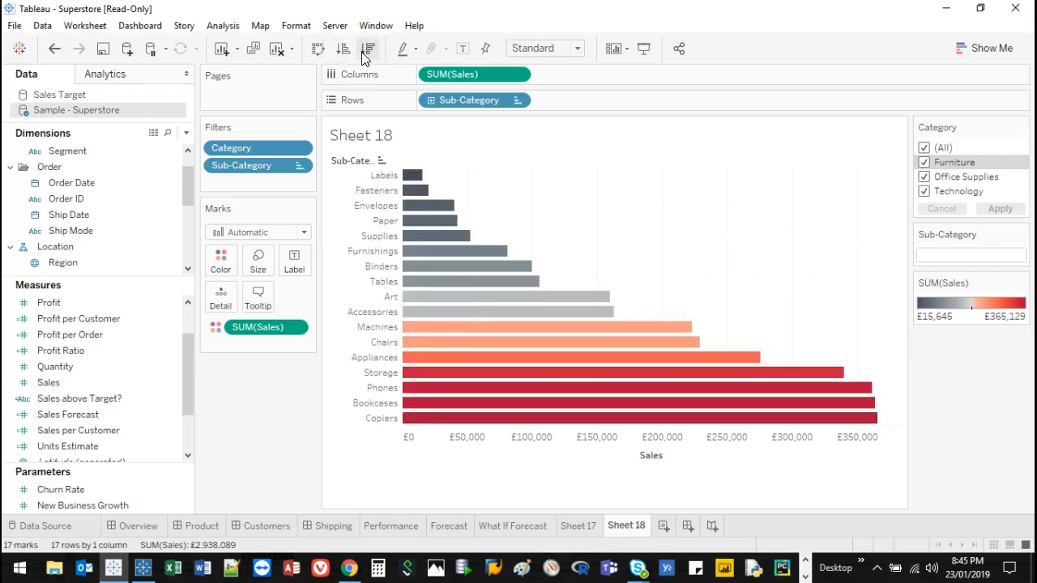
pyautogui.click(373, 49)
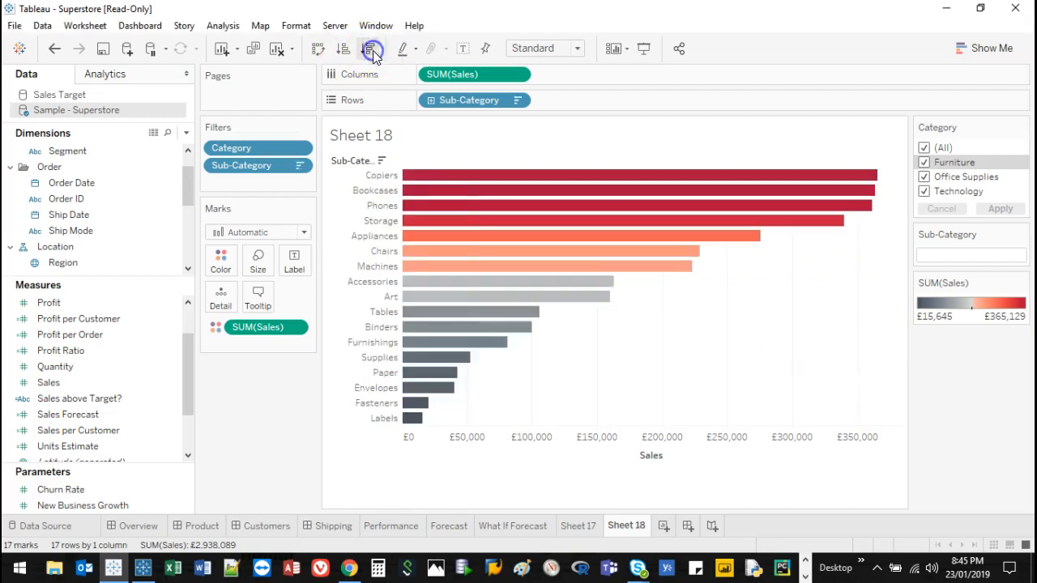
pyautogui.click(343, 48)
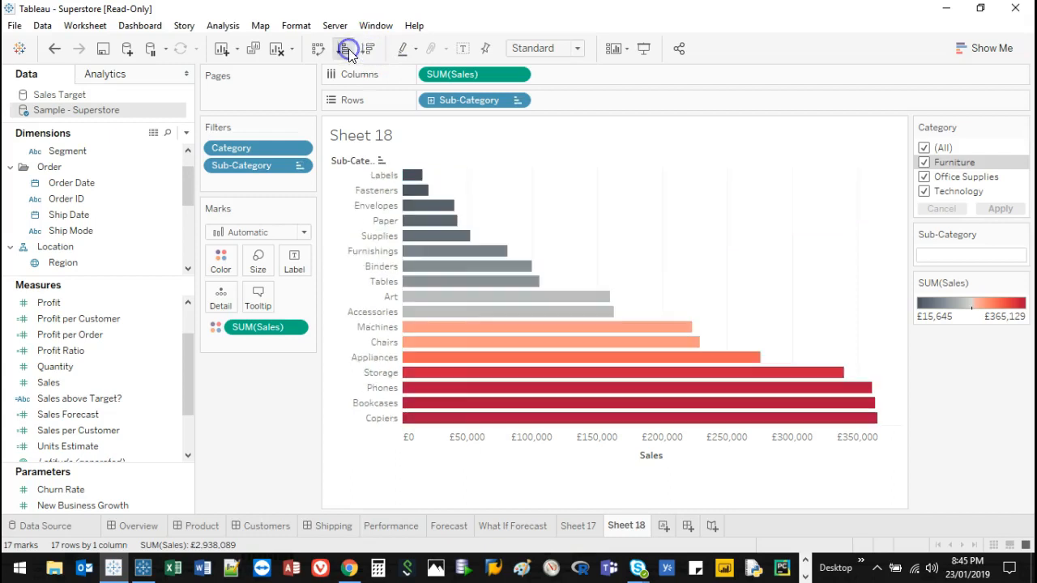
pyautogui.moveTo(713, 374)
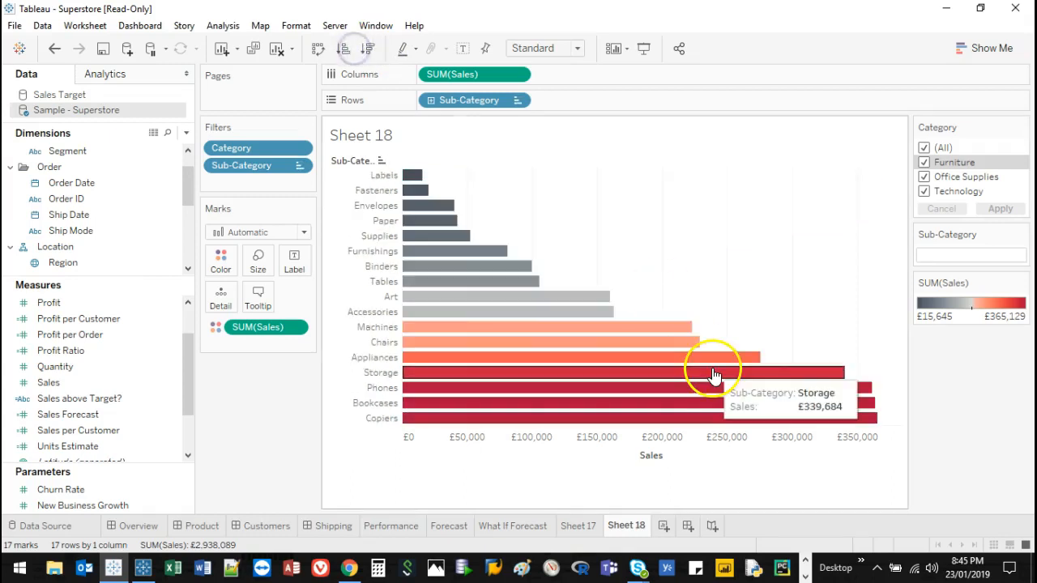
pyautogui.click(671, 457)
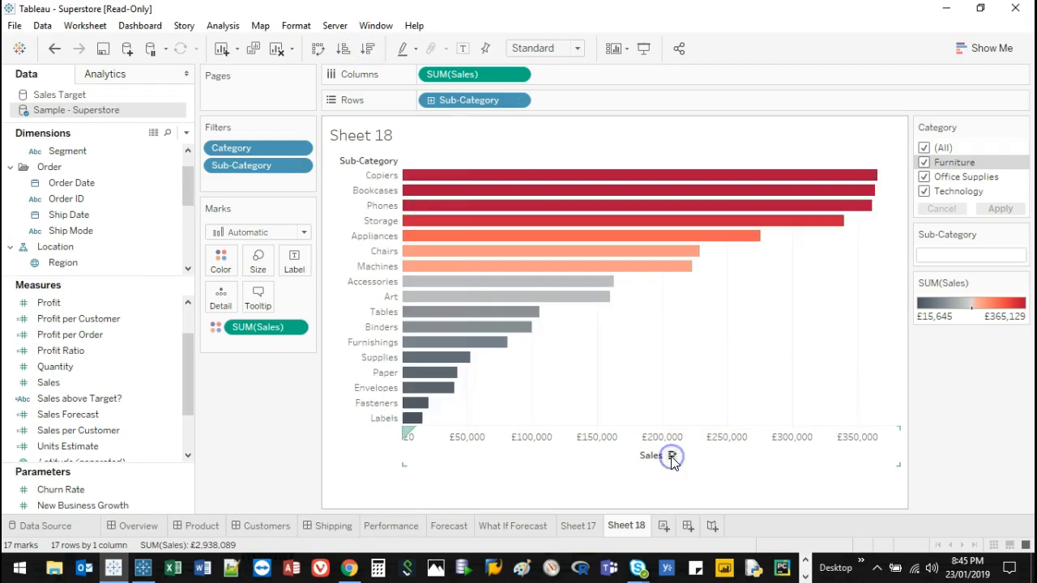
pyautogui.click(672, 457)
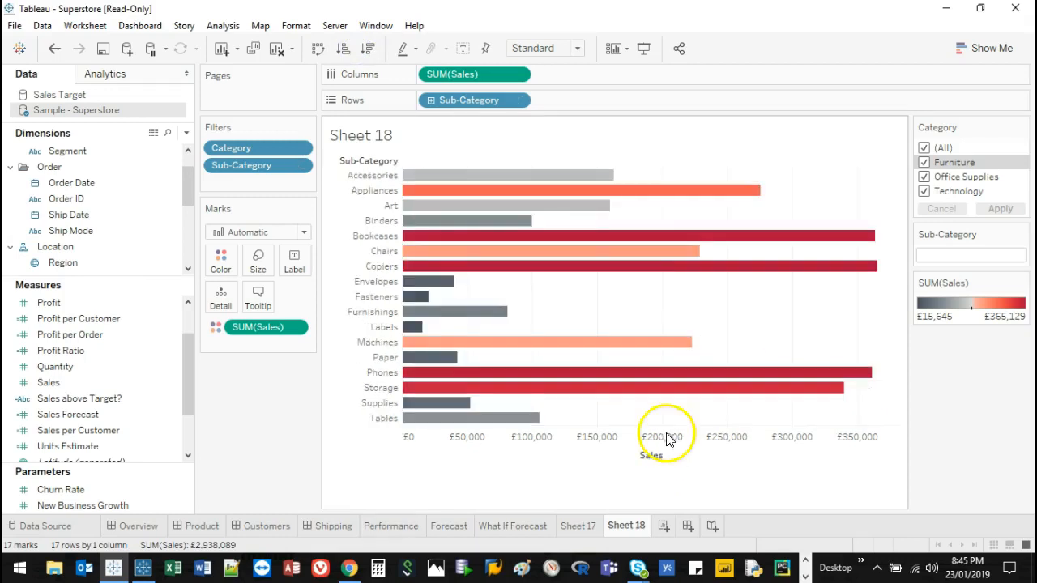
# Select all bars and sort them ascending by sales, smallest at the top.
pyautogui.rightClick(655, 291)
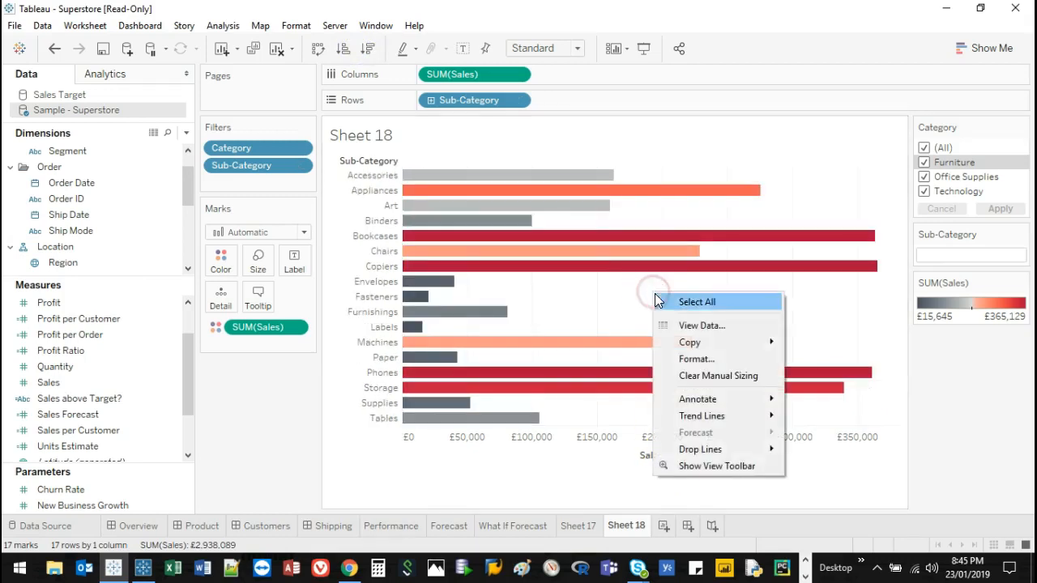
pyautogui.moveTo(441, 240)
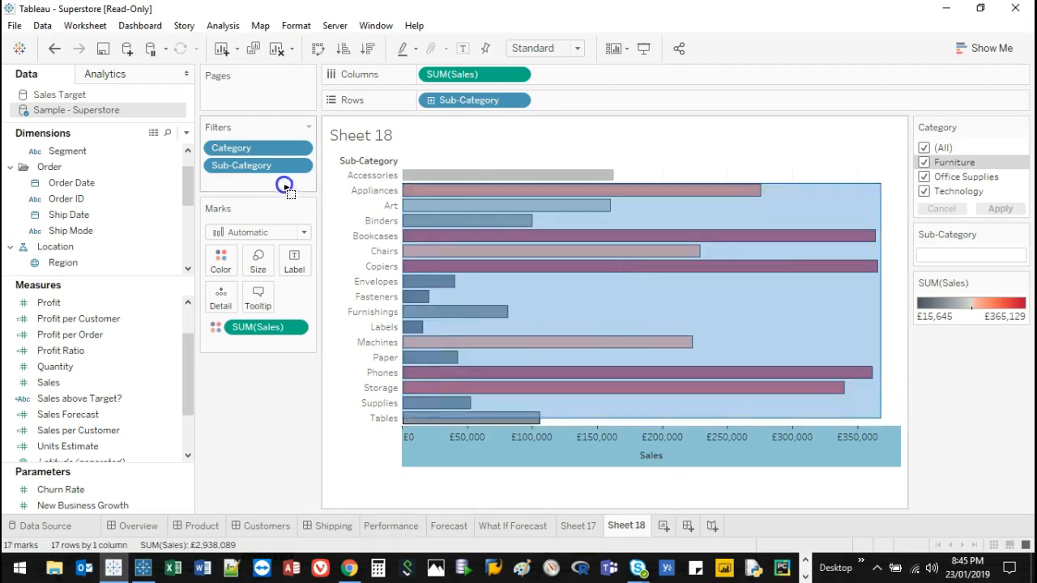
pyautogui.click(421, 175)
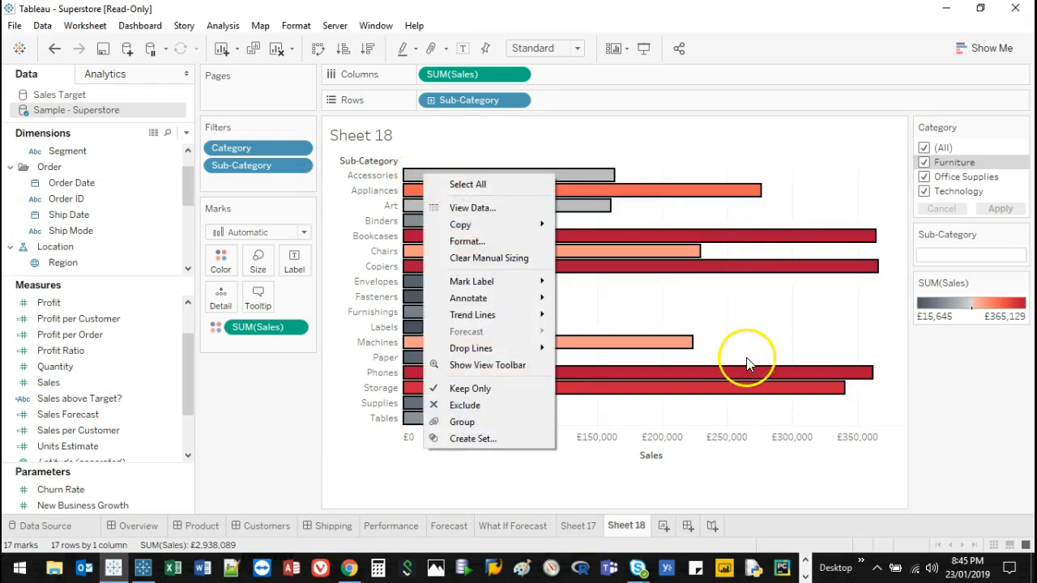
pyautogui.click(857, 415)
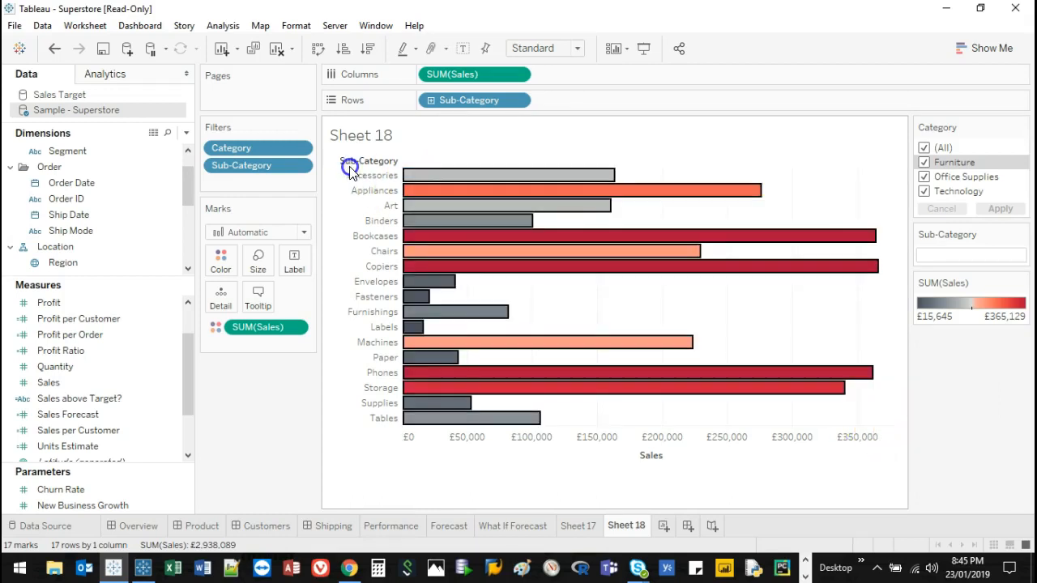
pyautogui.click(350, 169)
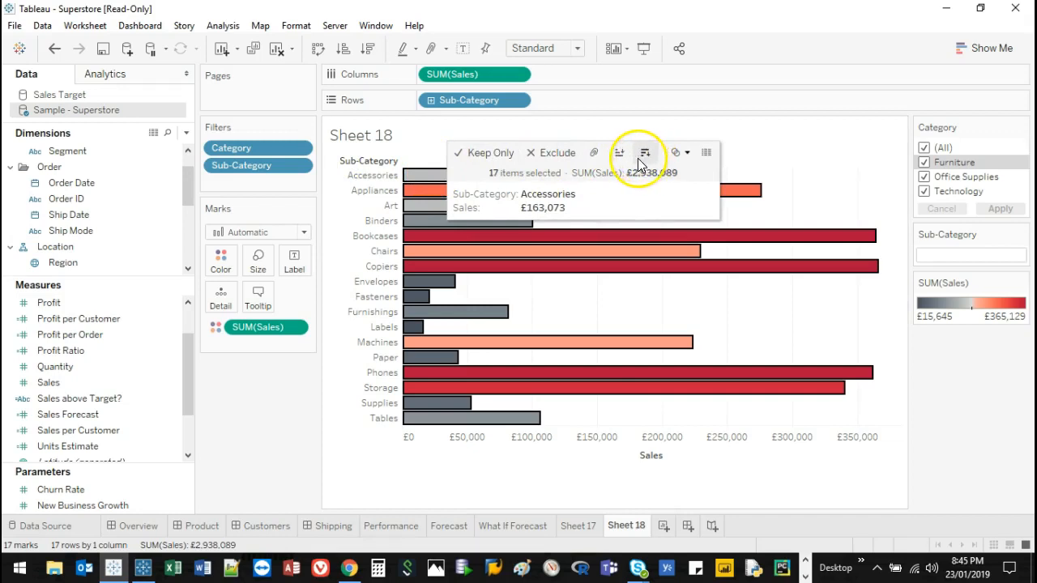
pyautogui.click(645, 152)
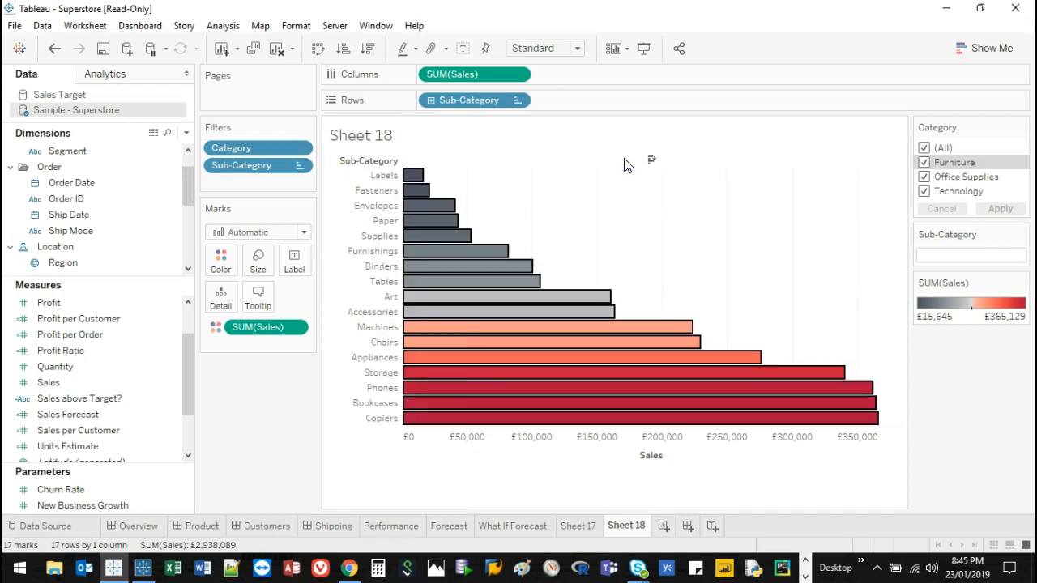
pyautogui.moveTo(671, 240)
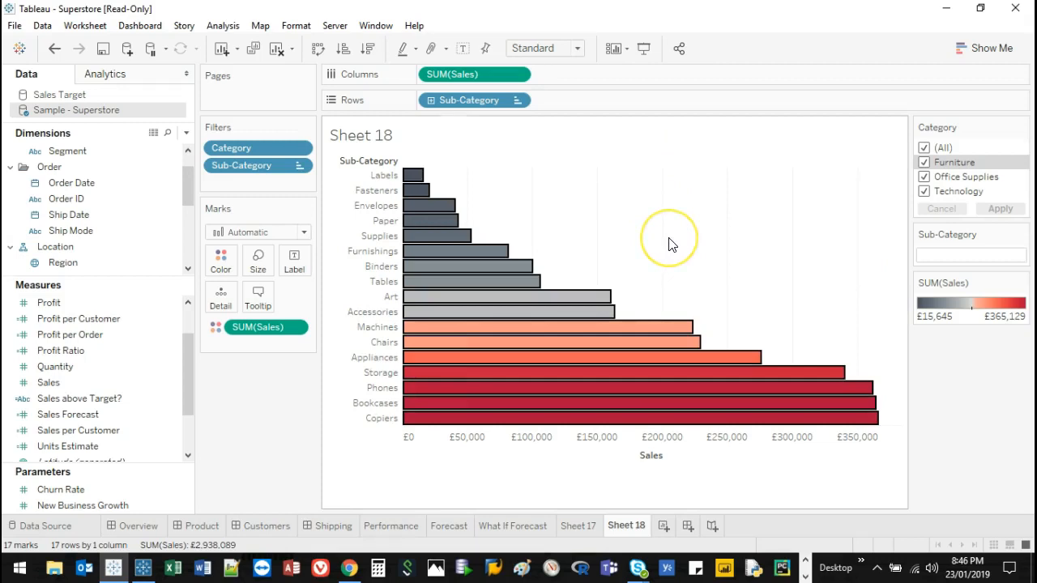
pyautogui.moveTo(207, 208)
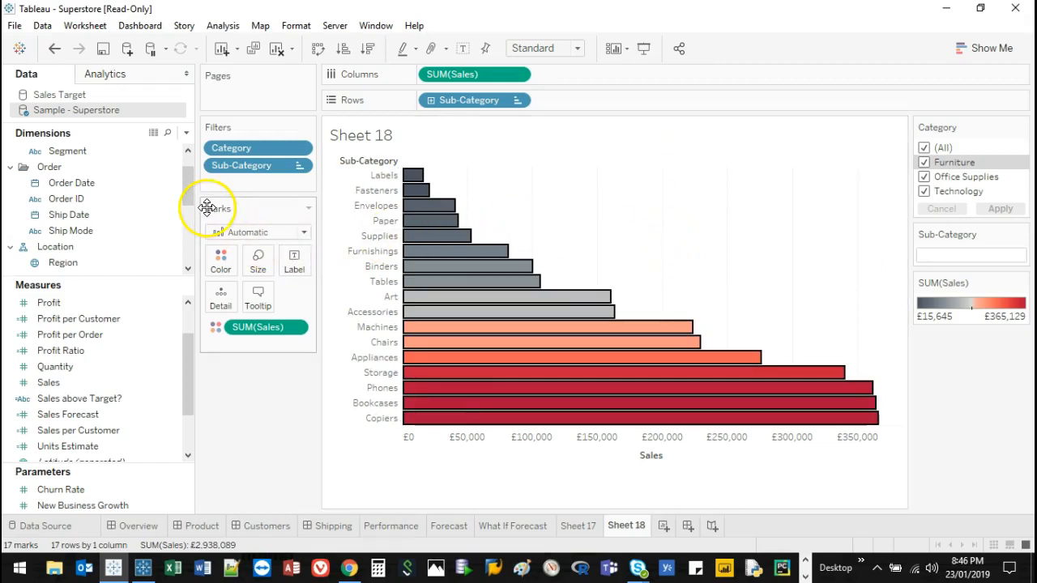
pyautogui.moveTo(185, 182)
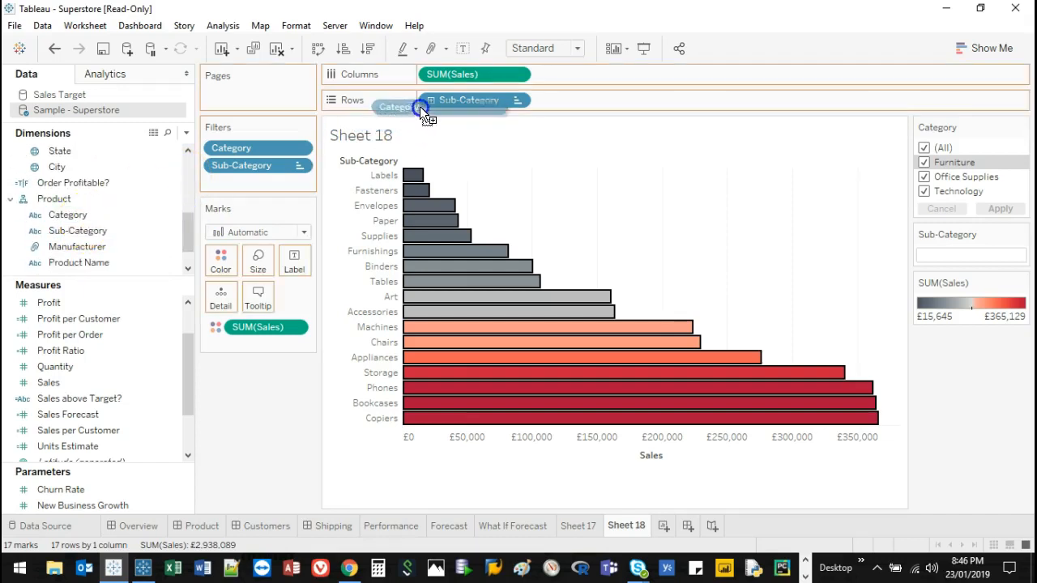
# Add Category to Rows so each sub-category bar carries its Furniture, Office Supplies or Technology label.
pyautogui.click(421, 107)
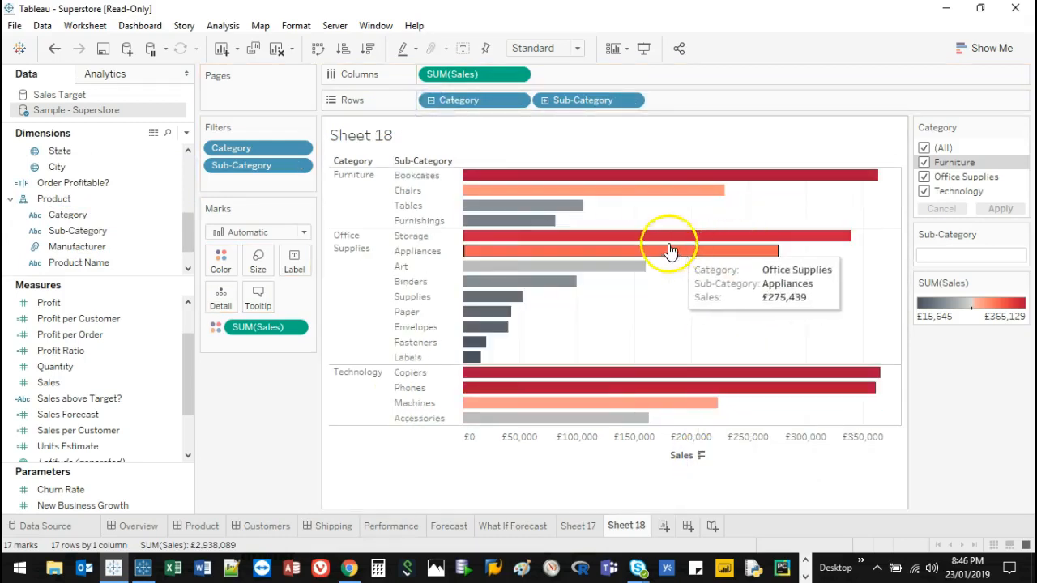
pyautogui.moveTo(351, 284)
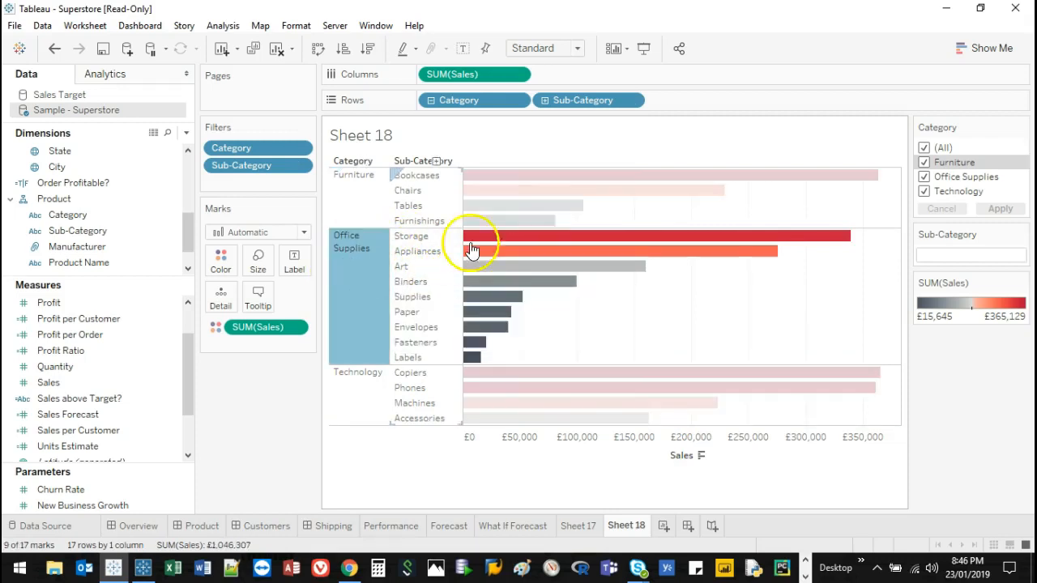
pyautogui.moveTo(508, 274)
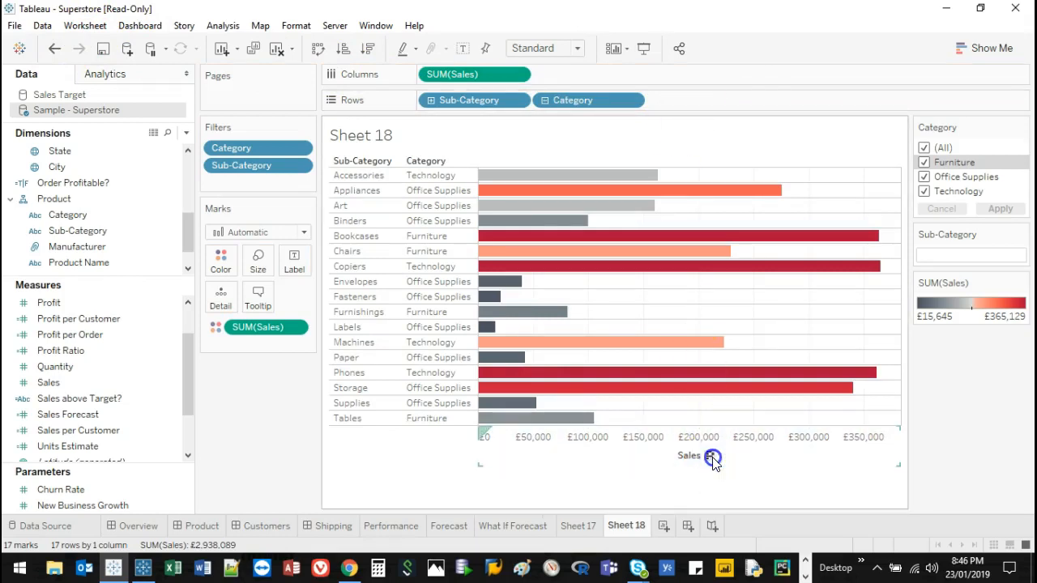
# Sort the sub-category bars descending by sales, putting Copiers at the top.
pyautogui.click(367, 48)
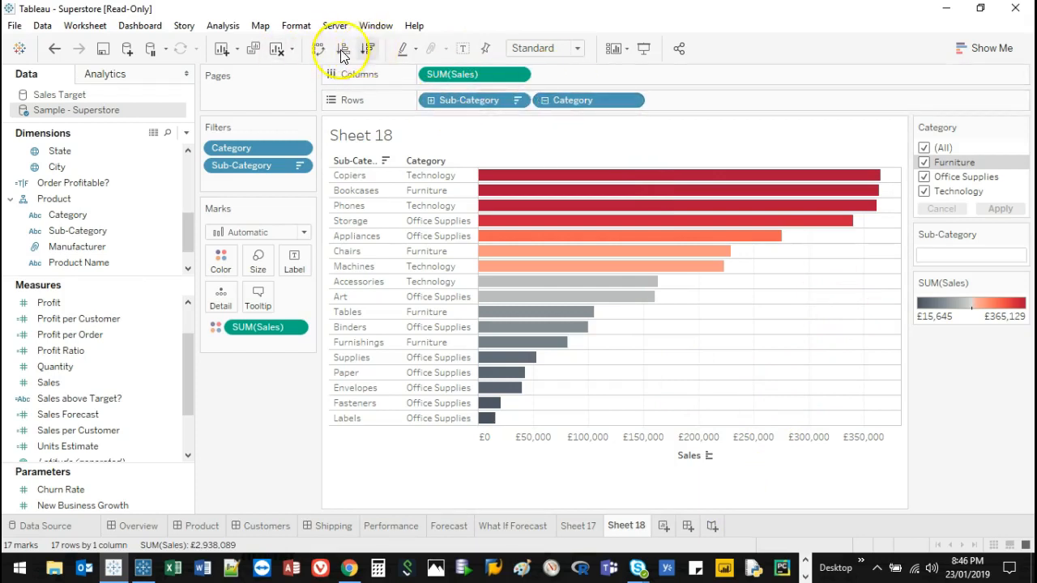
pyautogui.moveTo(515, 366)
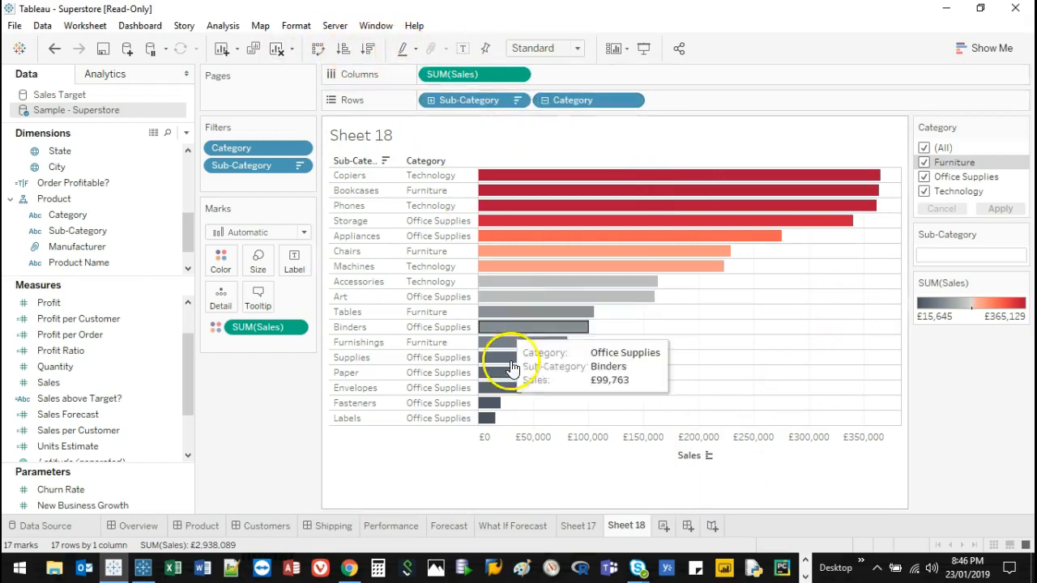
pyautogui.moveTo(531, 496)
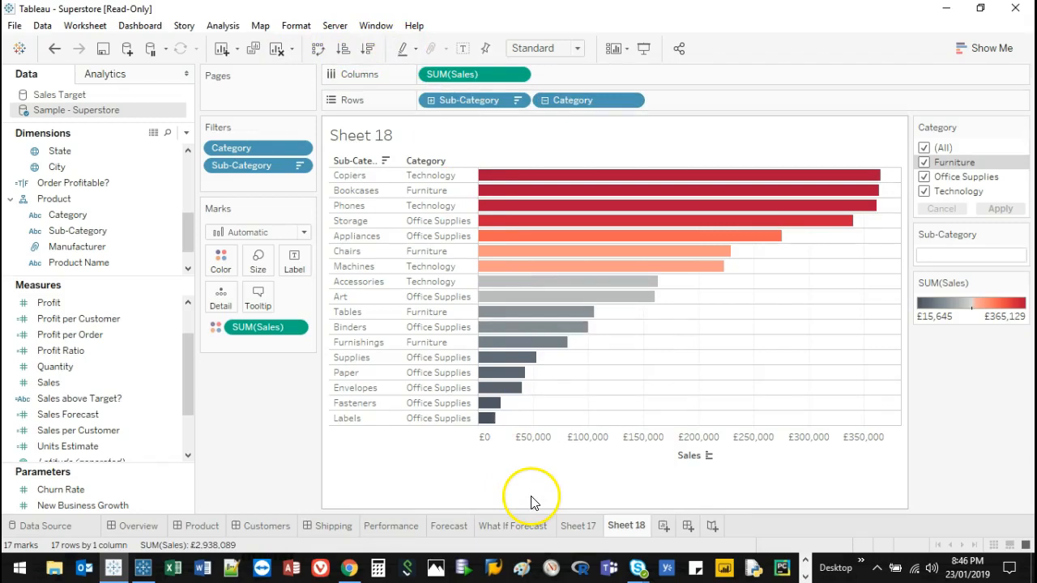